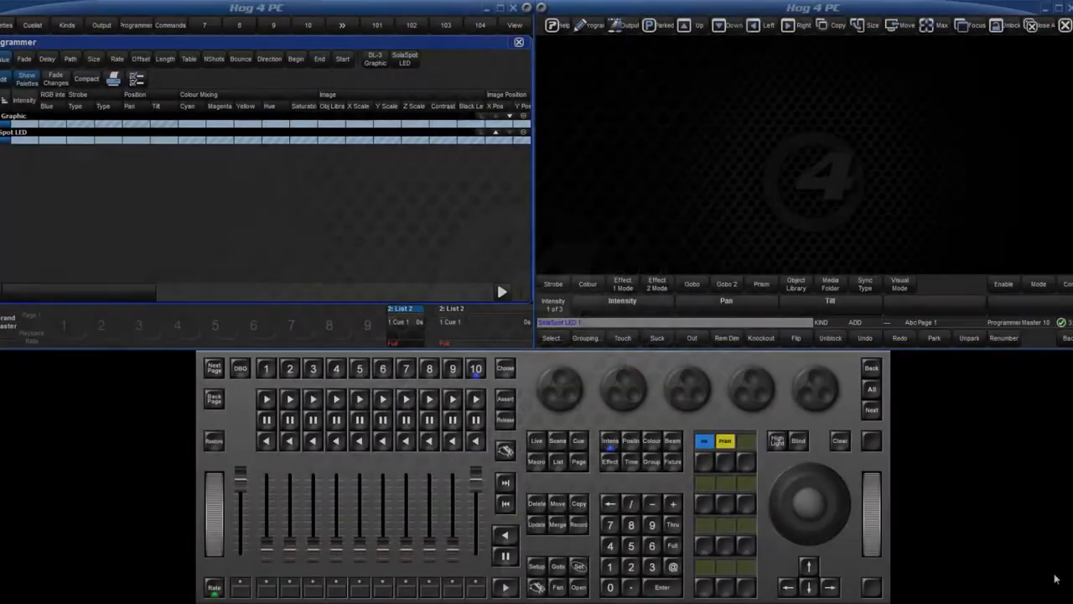
- Open the Media Picker window to browse the SolaSpot LED fixture's gobo images
click(579, 587)
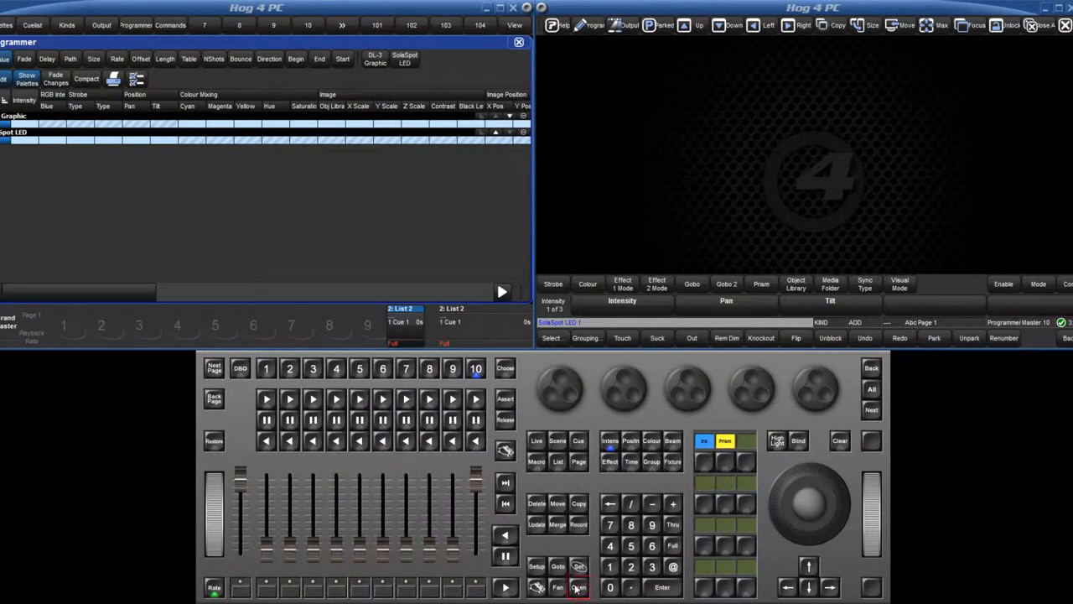
click(579, 587)
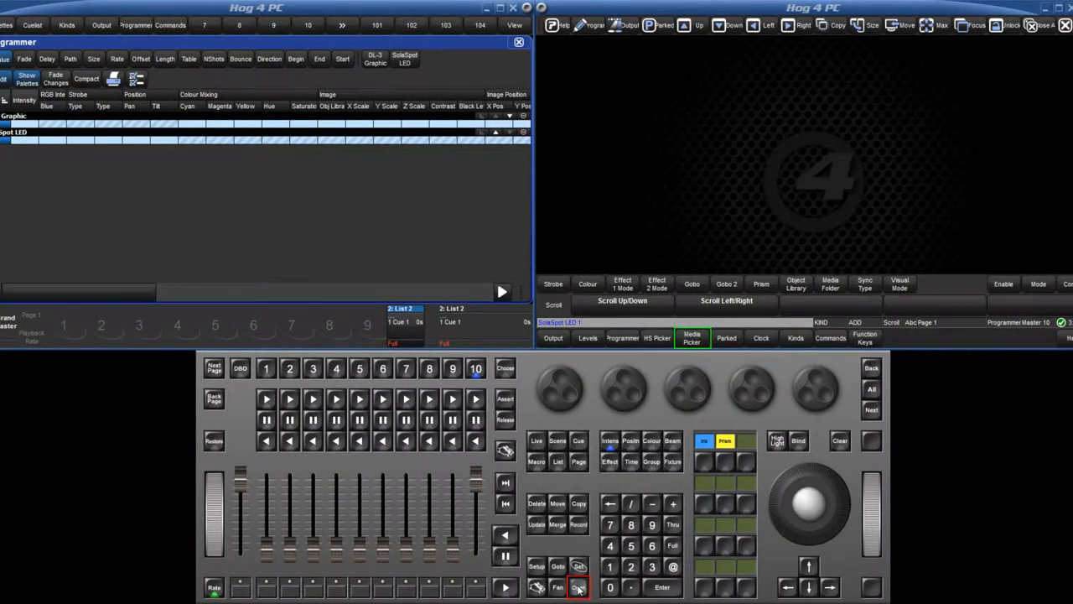
click(577, 587)
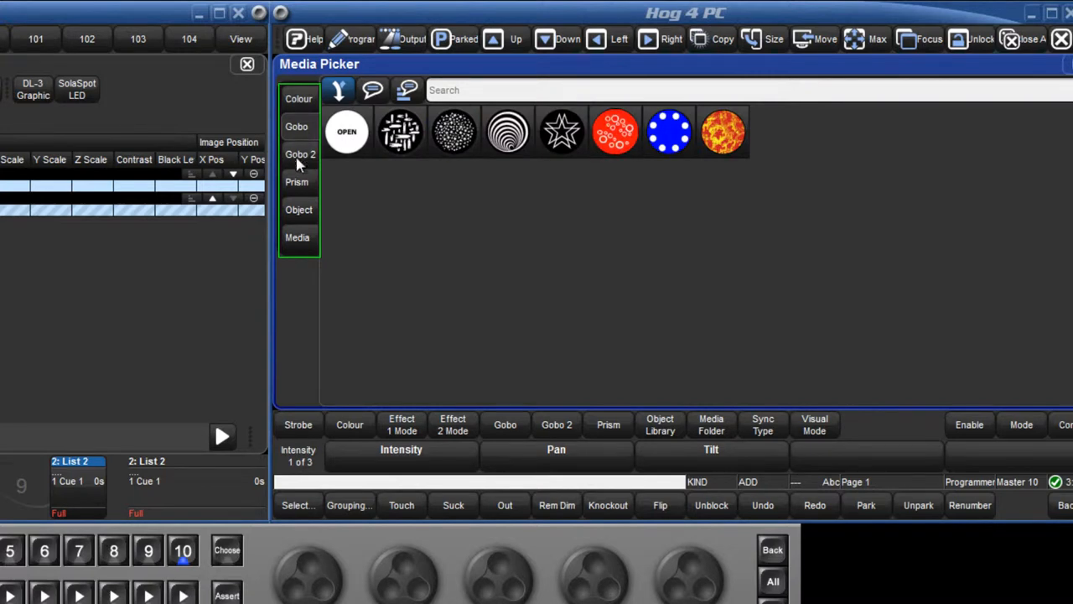
- Switch the Media Picker to the media clip library and search for 'water'
click(298, 237)
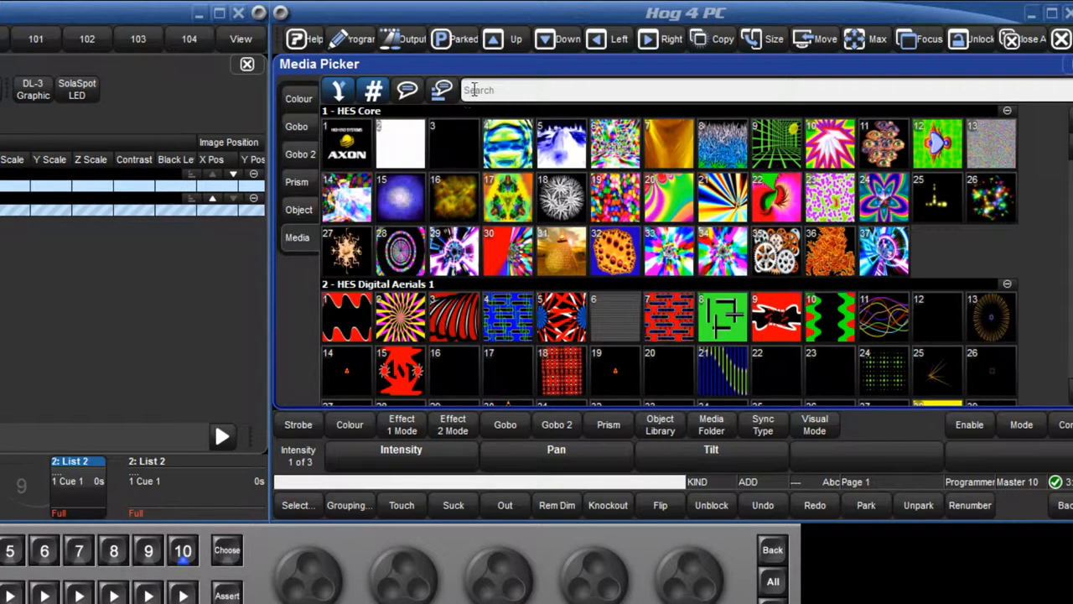
text(fi)
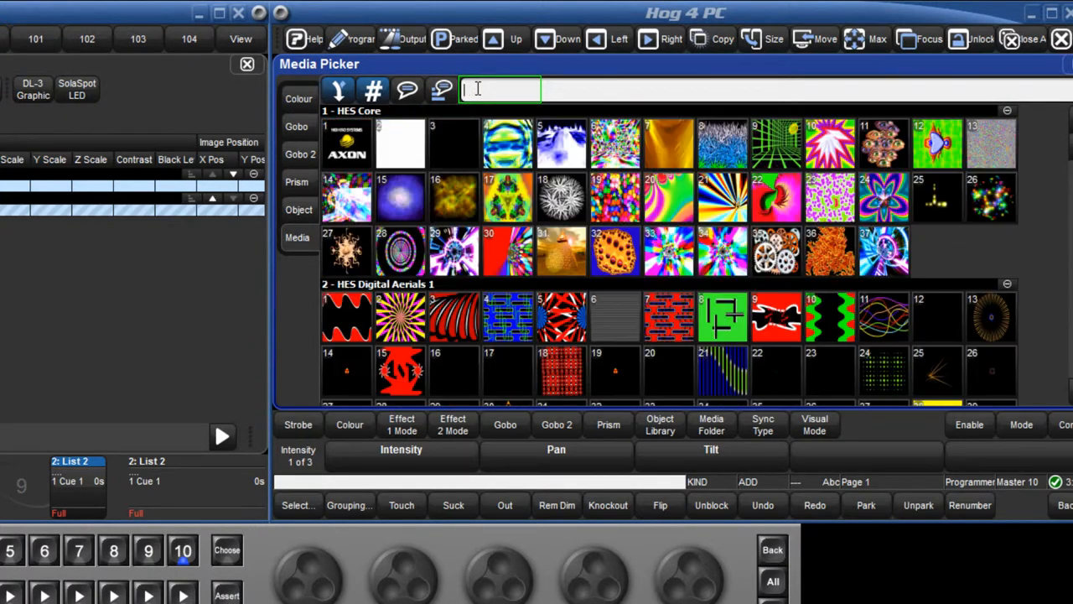
text(water)
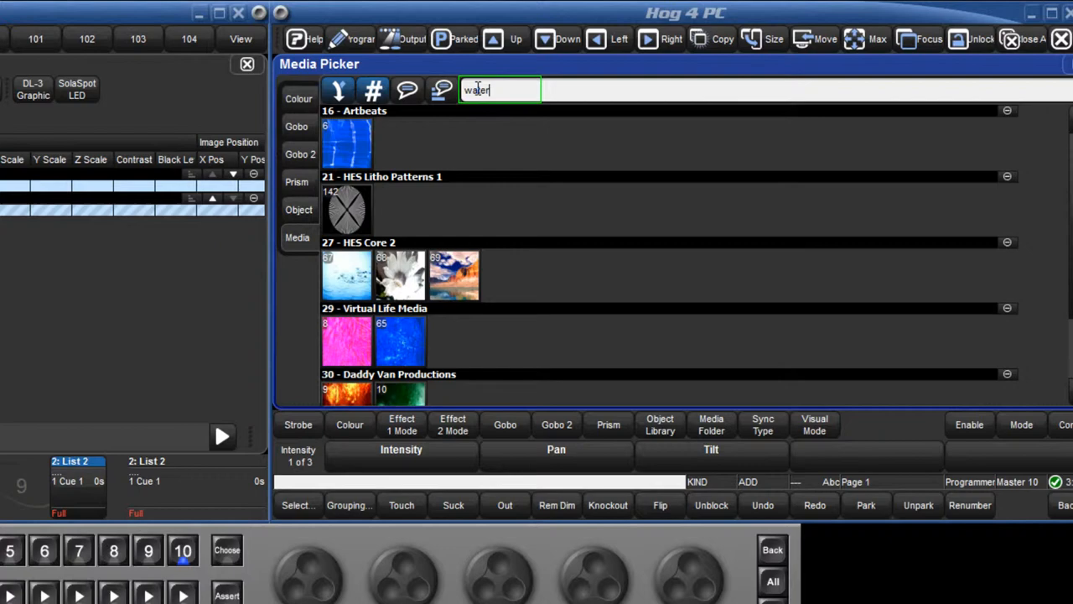
key(BackSpace)
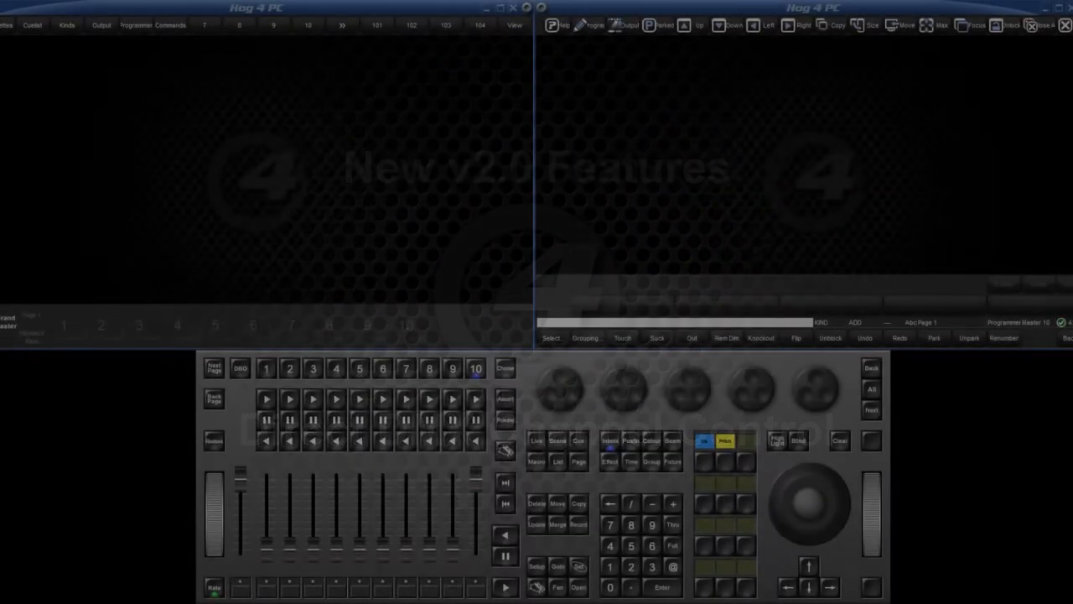
- Open DMX Output for DP 8000 Output 1 and set a channel block to Art-Net input
click(537, 566)
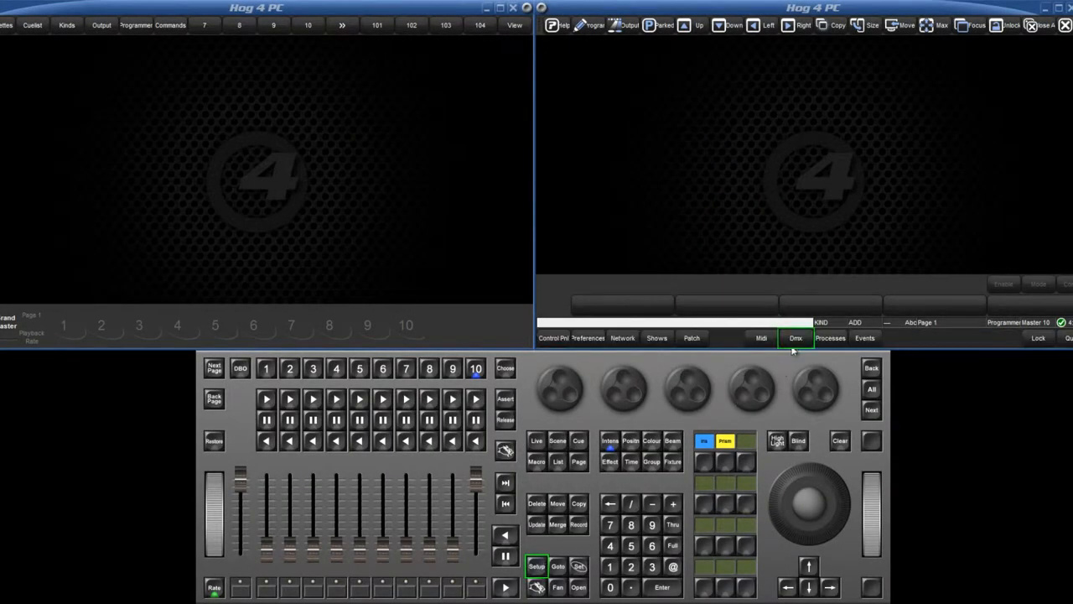
click(795, 338)
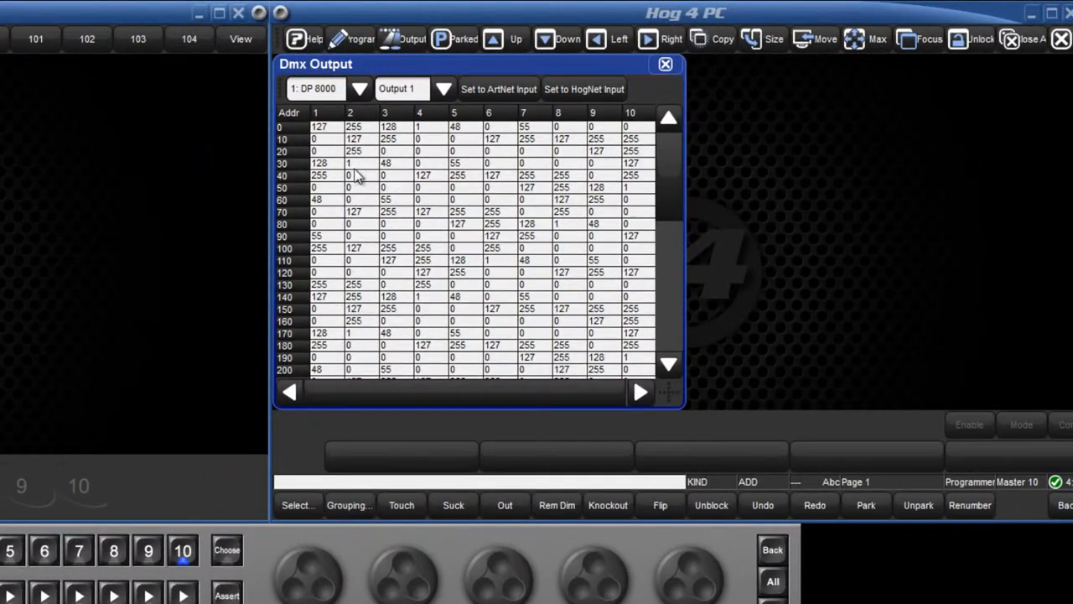
drag(352, 126, 388, 138)
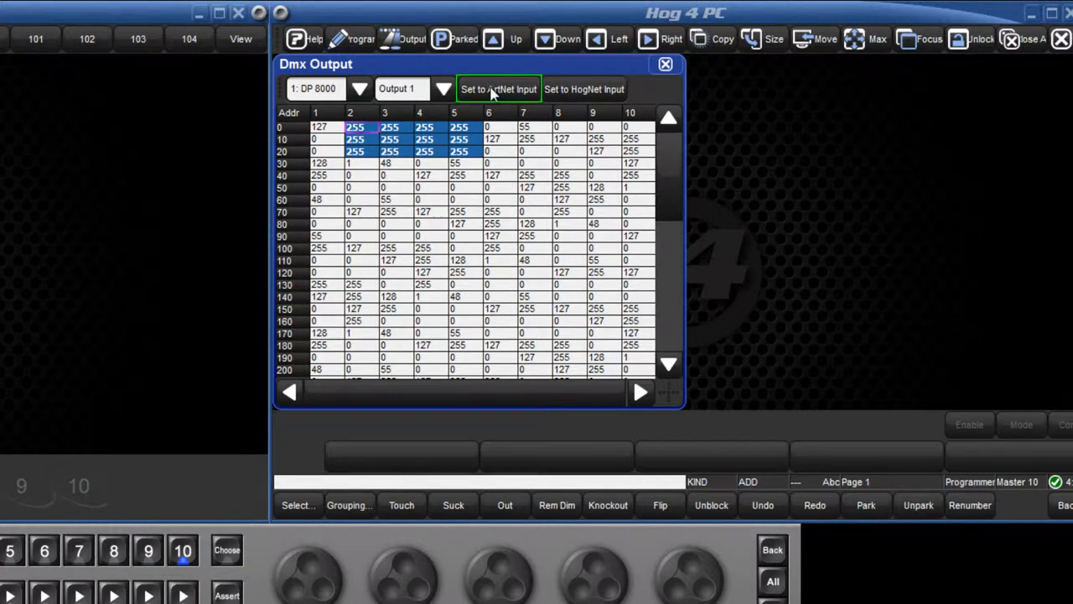
click(499, 89)
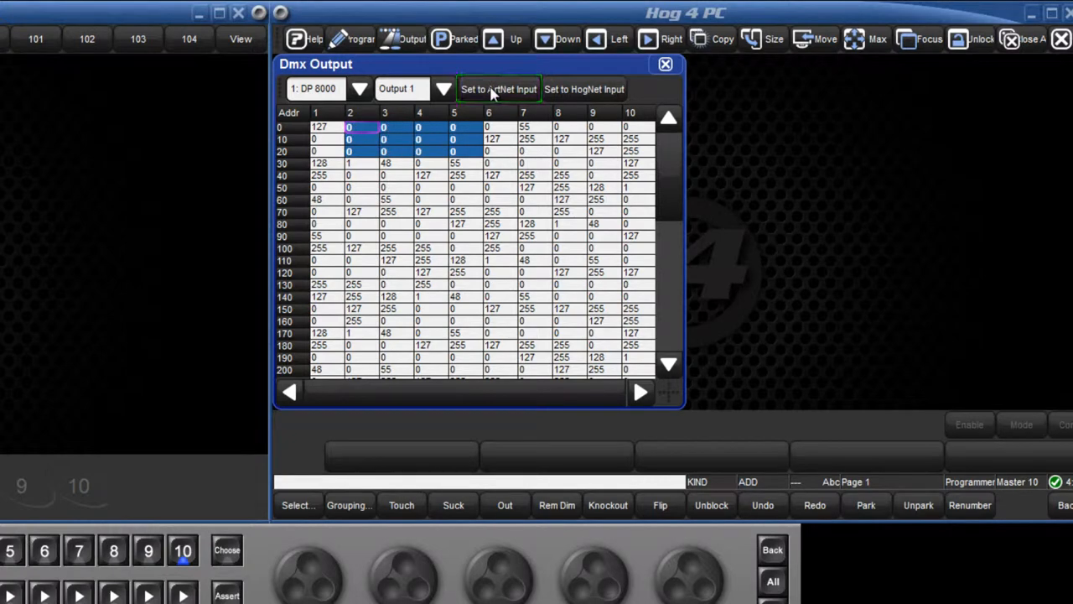
mouse_move(584, 89)
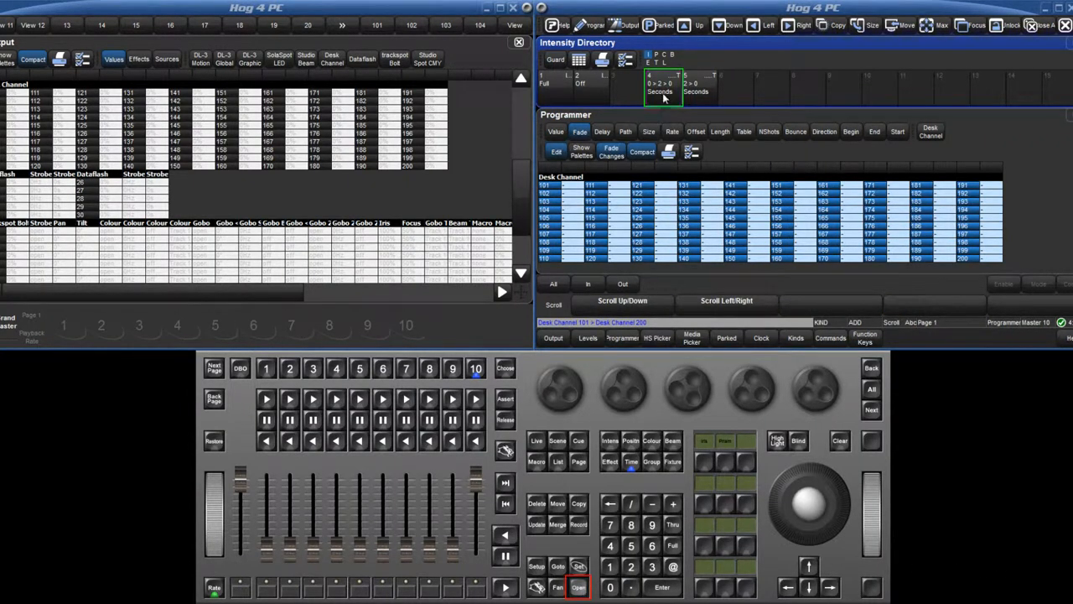
- Apply the 0 > 2 > 0 Seconds palette, review delay and fade times, then apply 2 > 0 Seconds
click(603, 58)
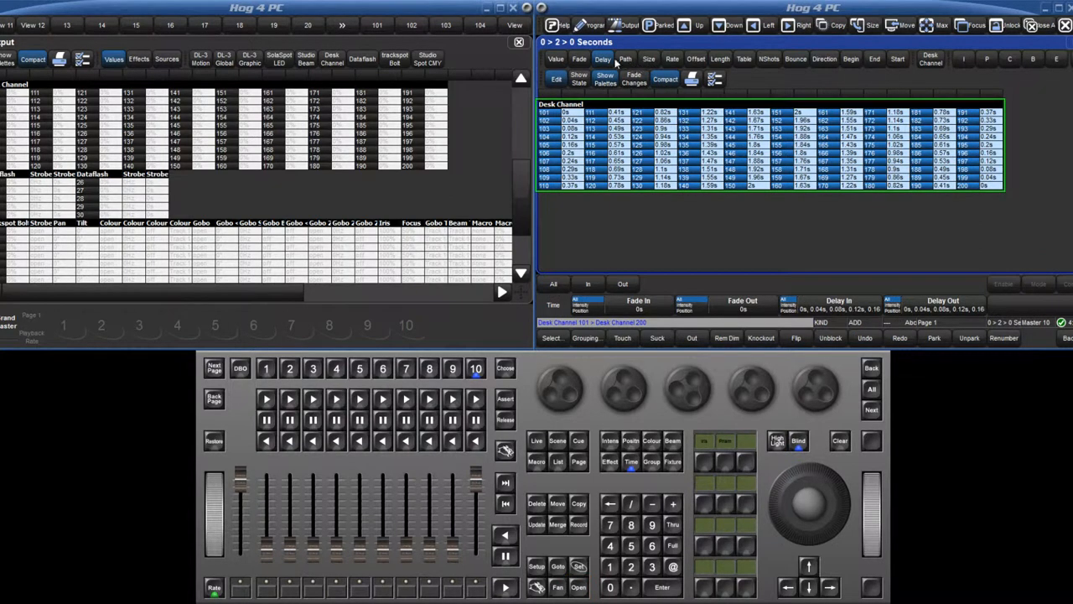
click(579, 59)
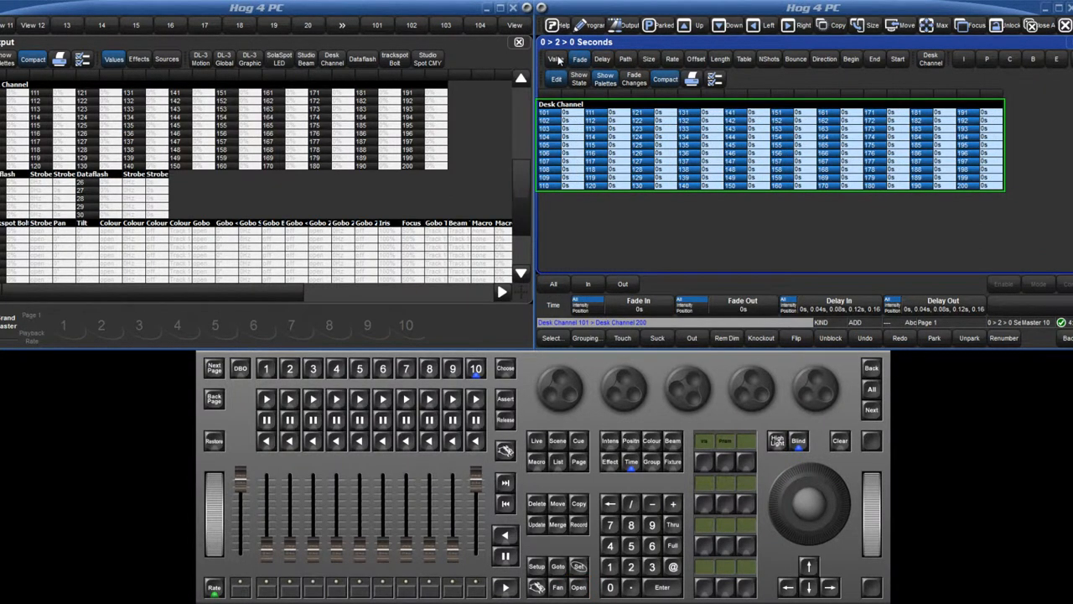
click(557, 59)
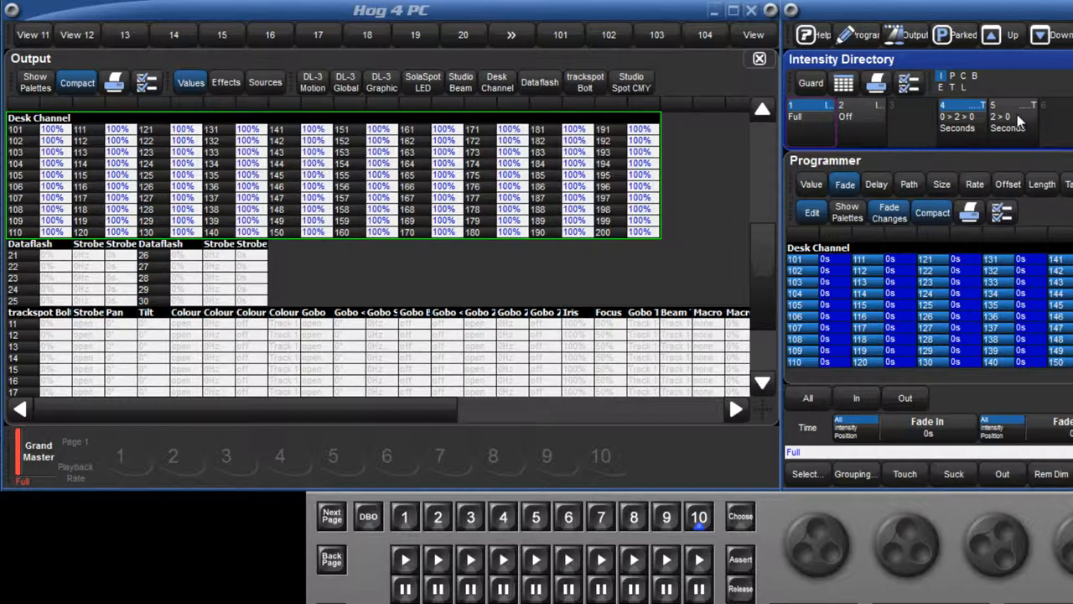
click(846, 115)
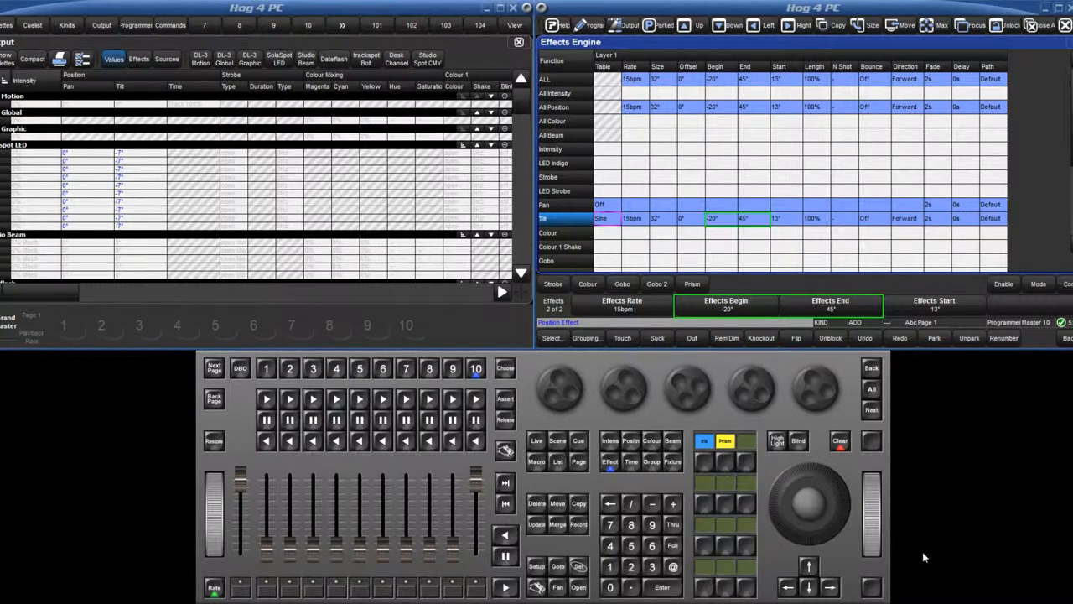
- Set the Tilt sine effect to begin at 12°, end at 77° and start at 52°
click(934, 304)
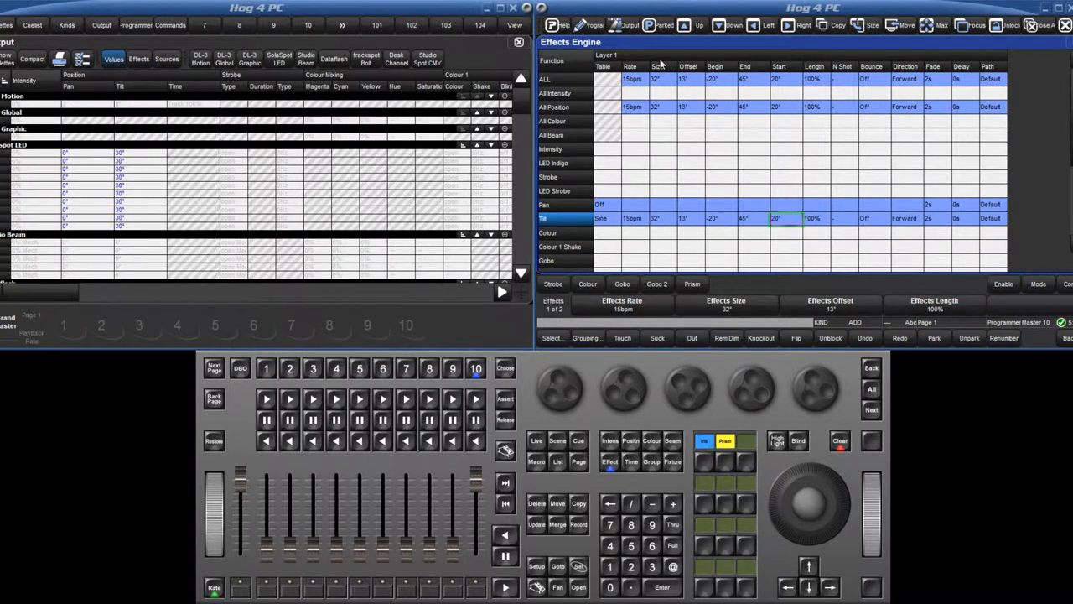
click(630, 441)
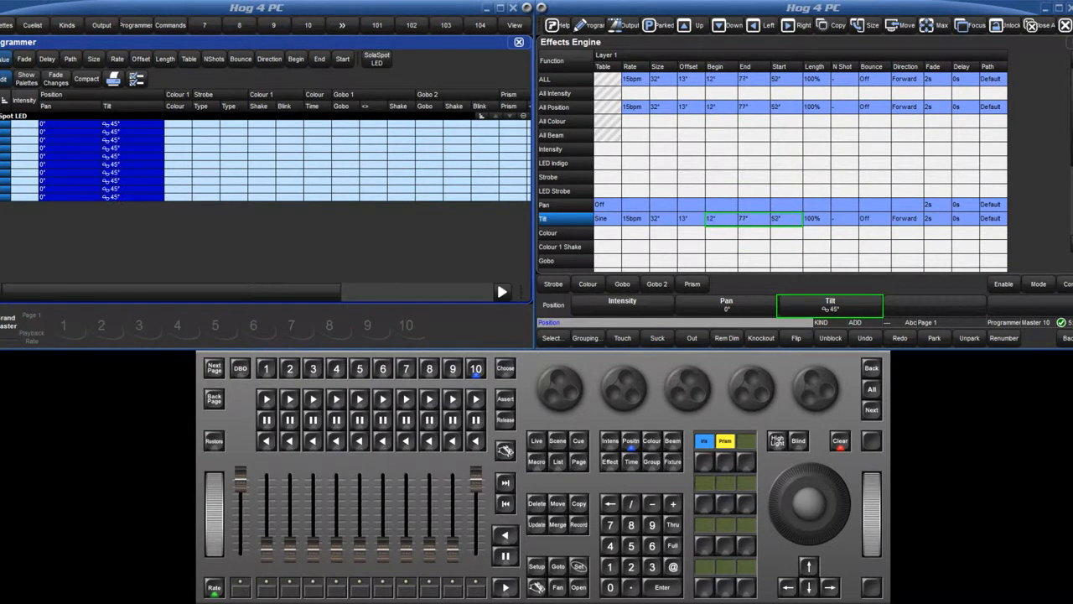
click(610, 461)
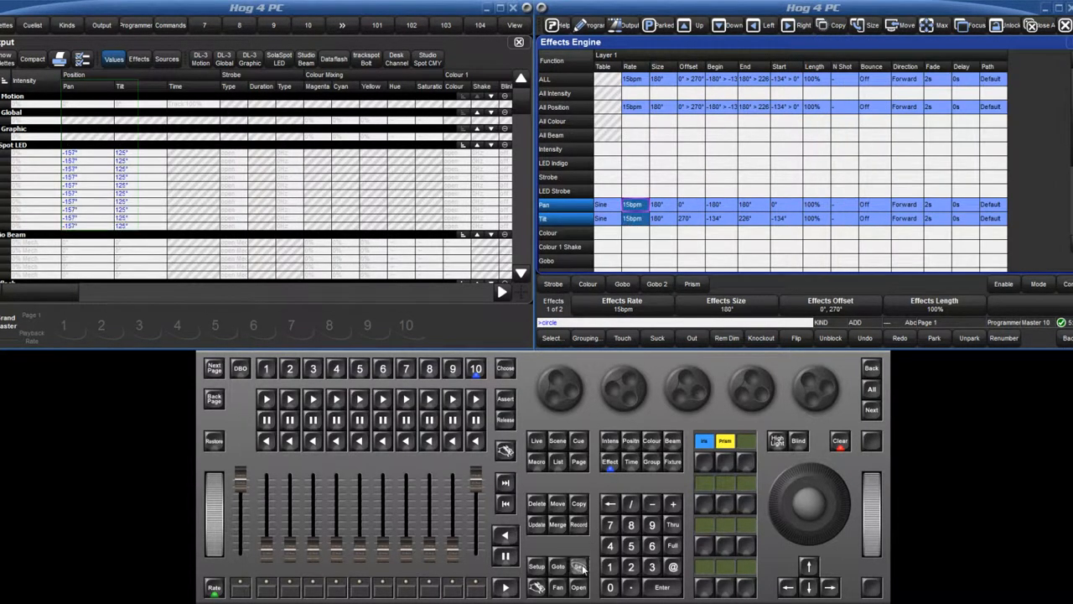
- Check the circle effect's Rate setting in the Effects Engine
click(662, 586)
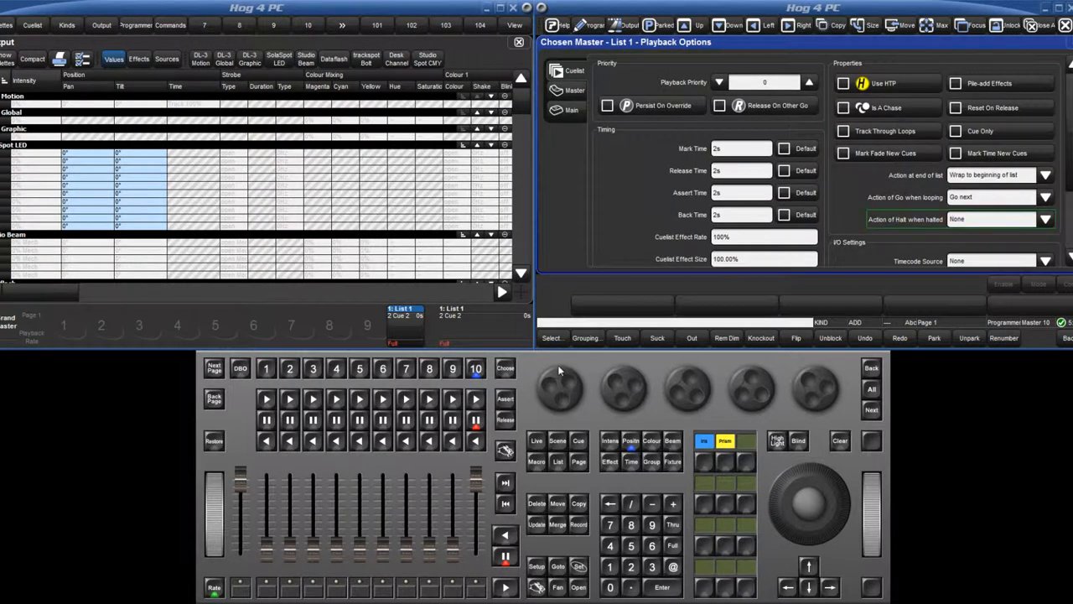
- Set List 1's halt action to Toggle Fx, then open User Preferences
click(1044, 219)
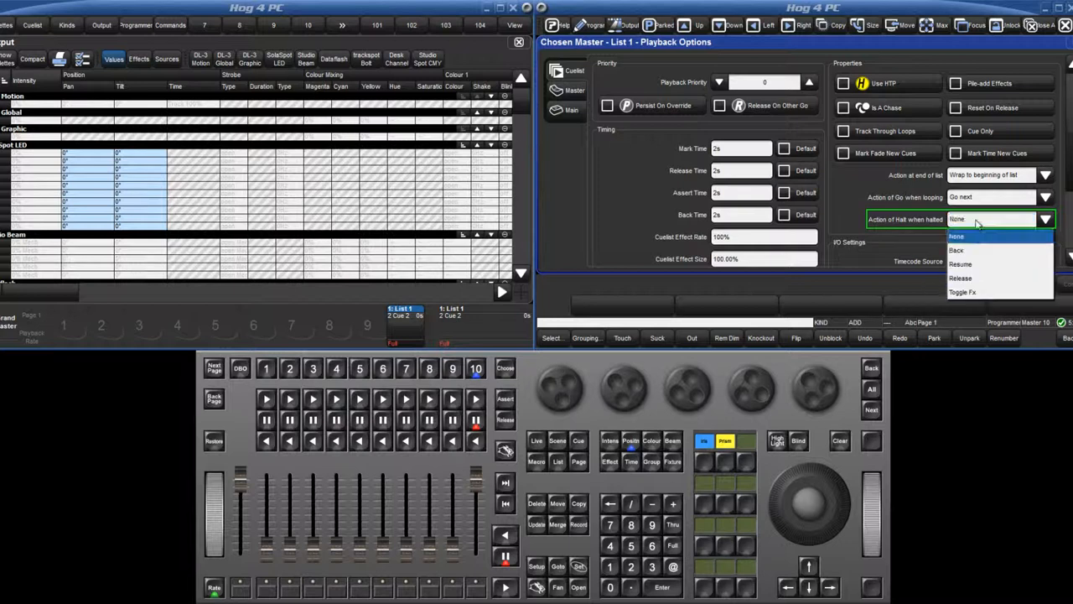
click(963, 292)
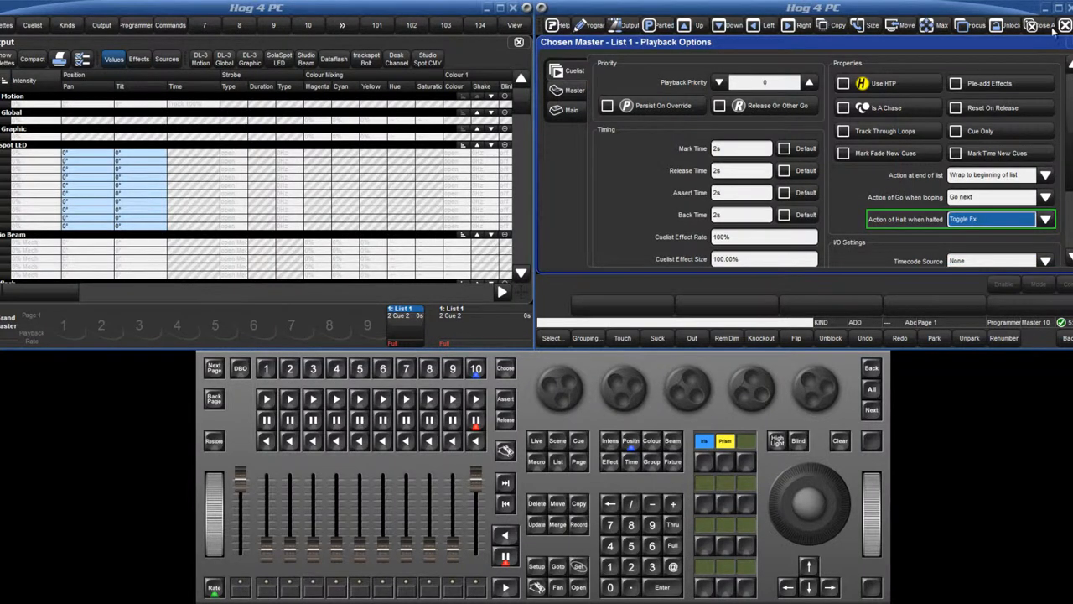
click(1030, 25)
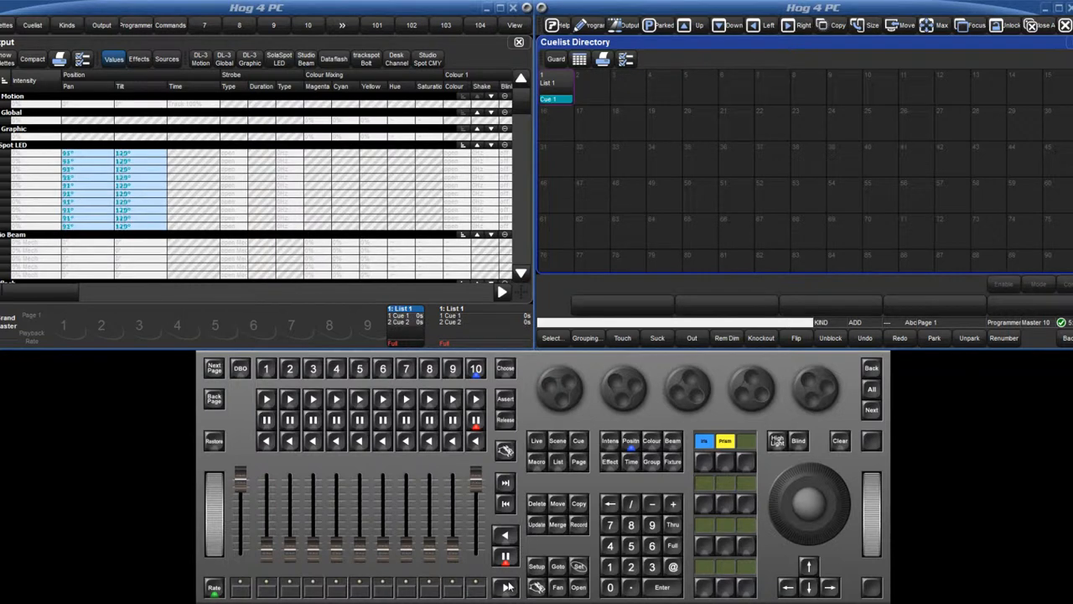
click(505, 556)
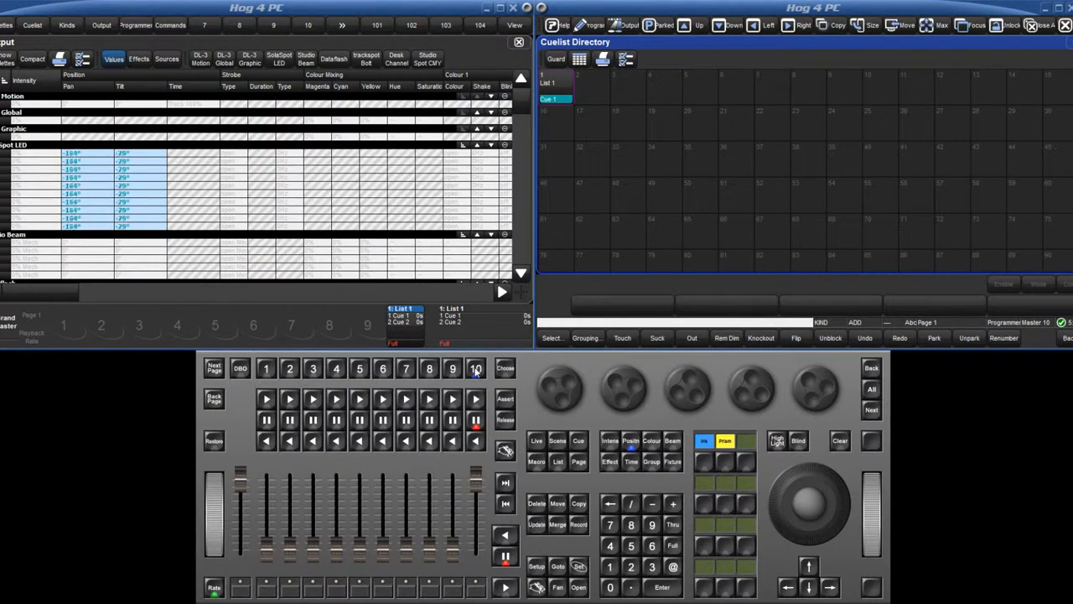
click(476, 368)
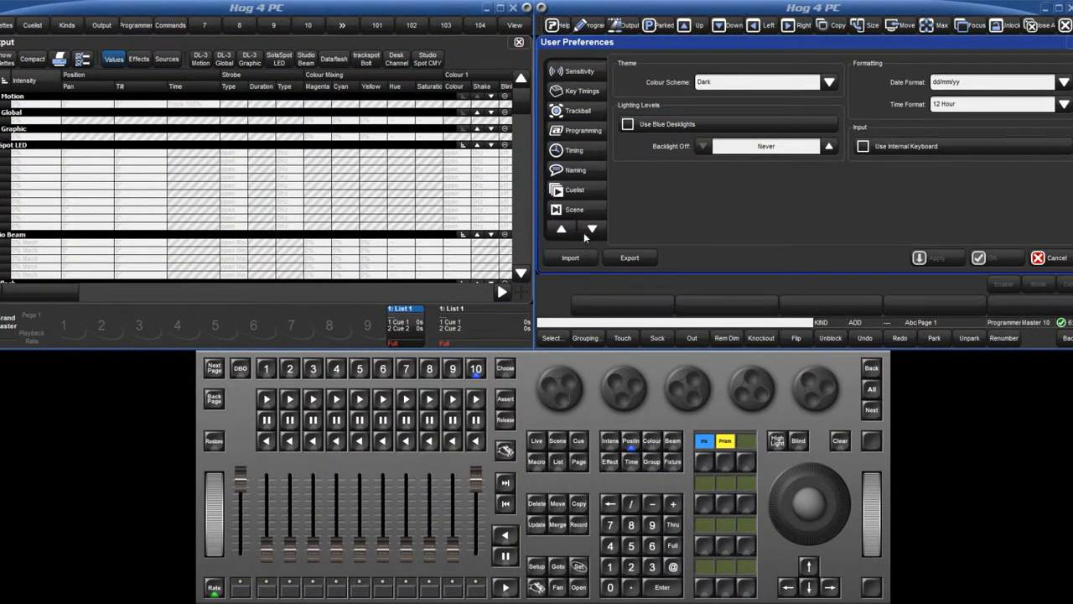
- Review the Recording defaults and record Behavior options, then show the Cuelist defaults page
click(579, 190)
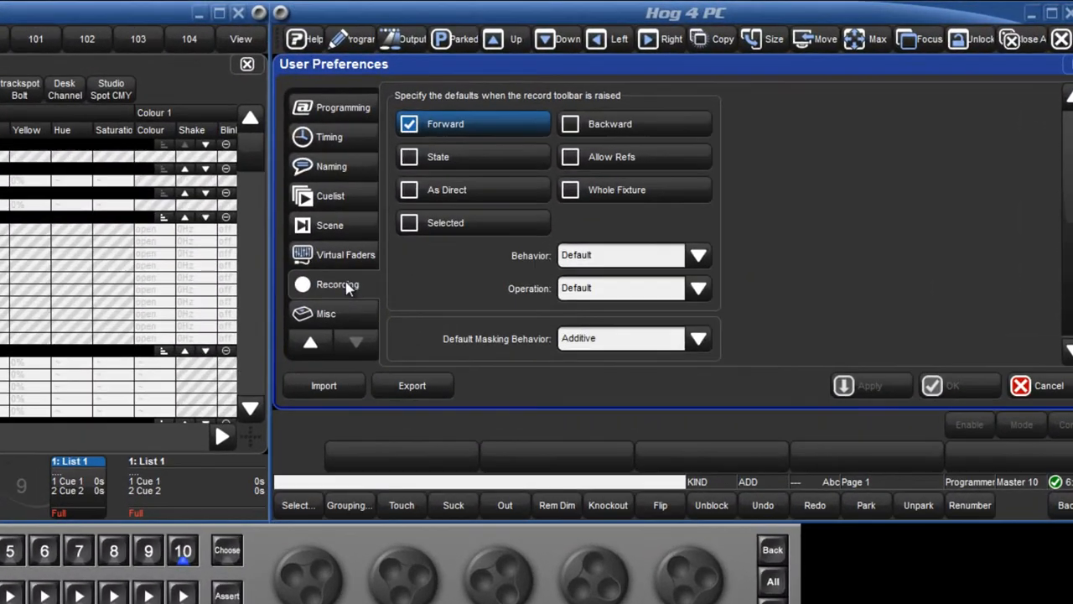
mouse_move(632, 258)
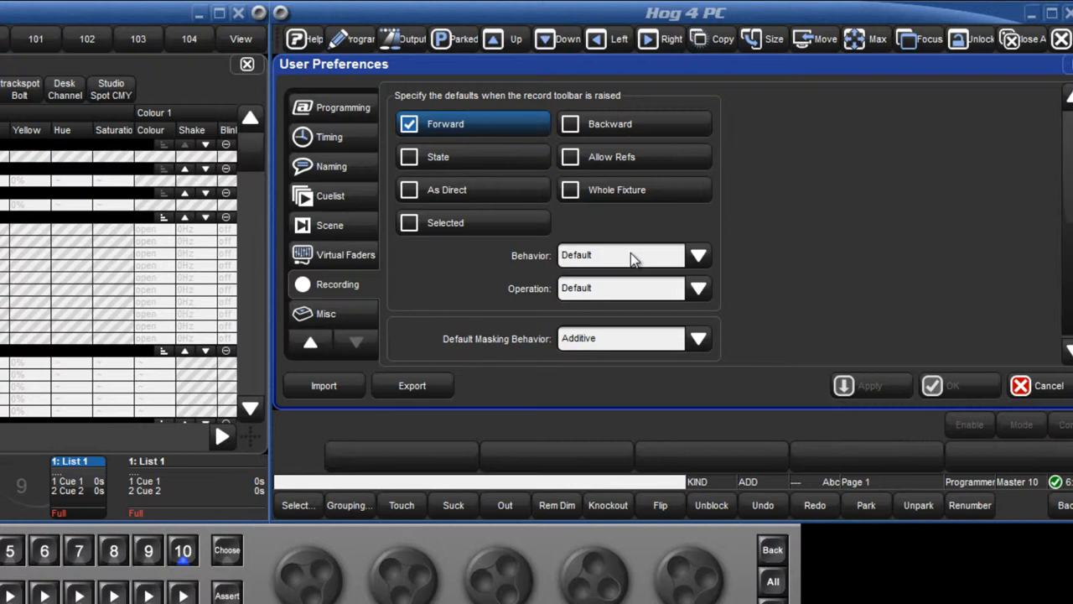
click(699, 255)
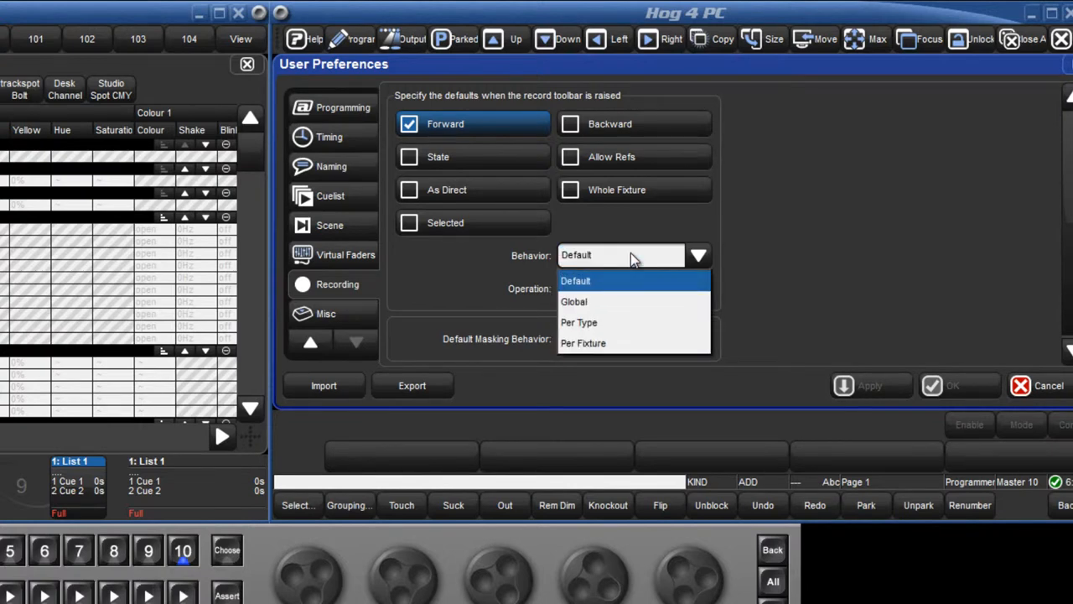
click(330, 196)
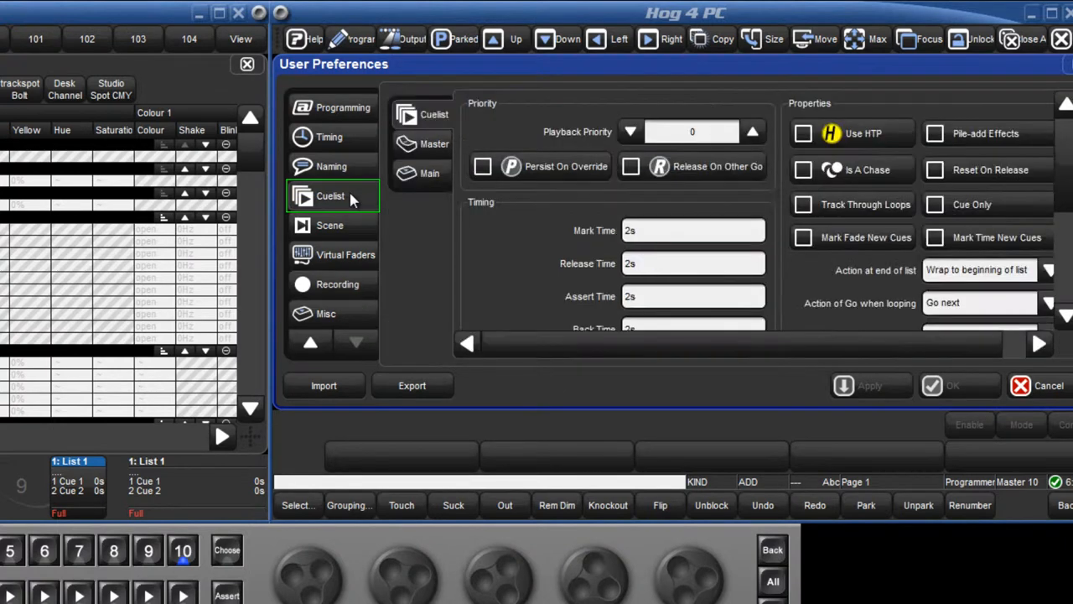
- Review the cuelist Master button default actions, scrolling through the options
click(429, 144)
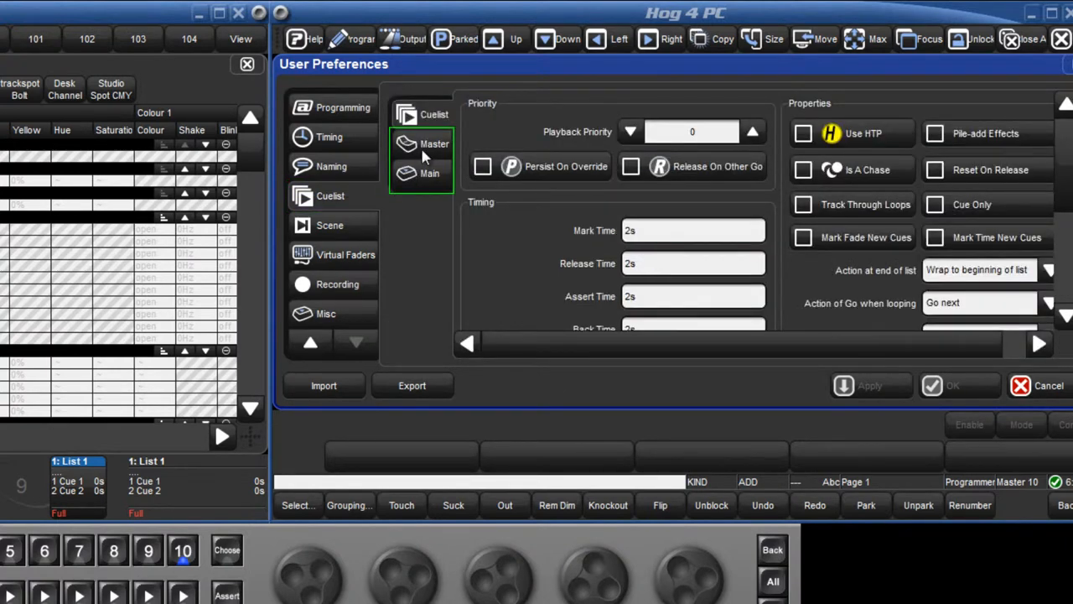
click(430, 174)
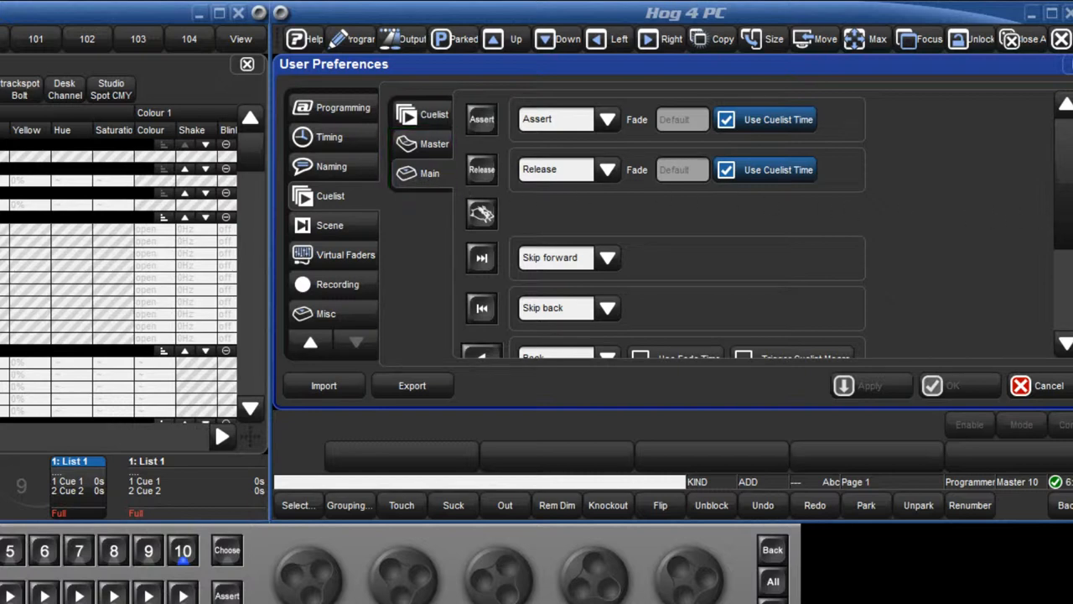
scroll(down, 3)
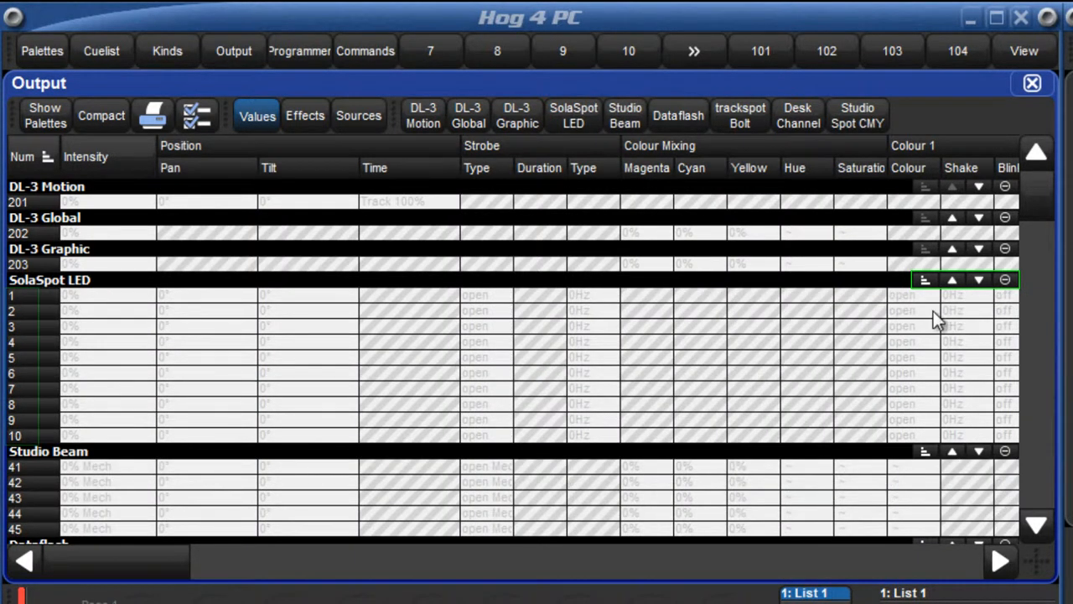
- Open the Programmer showing ten SolaSpot LED fixtures at 100% intensity
click(925, 279)
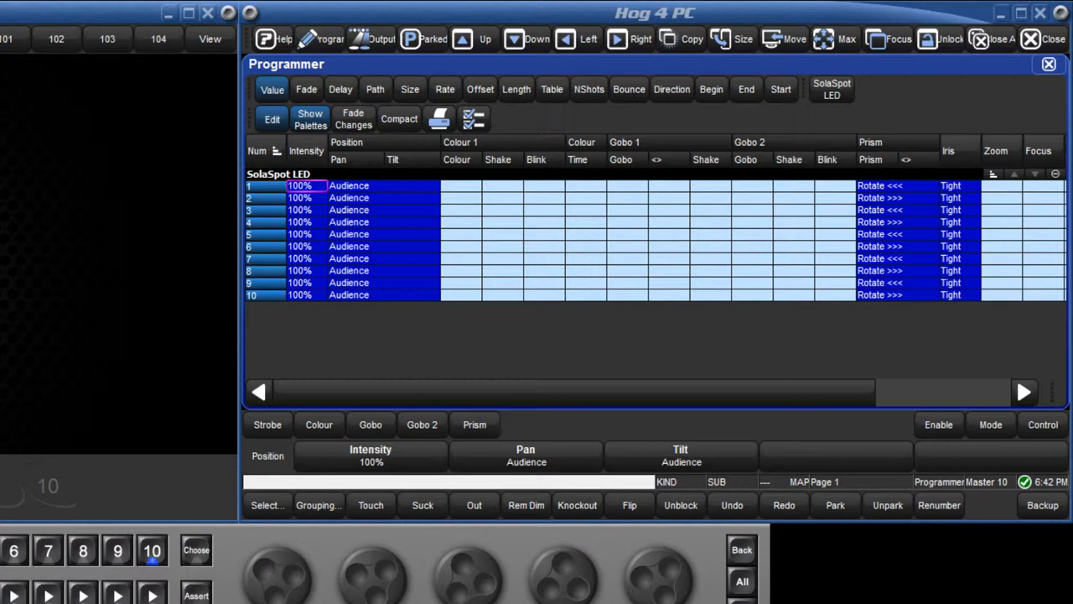
- Start recording the programmer to master 10, adding all parameter kinds to the kind mask
click(939, 505)
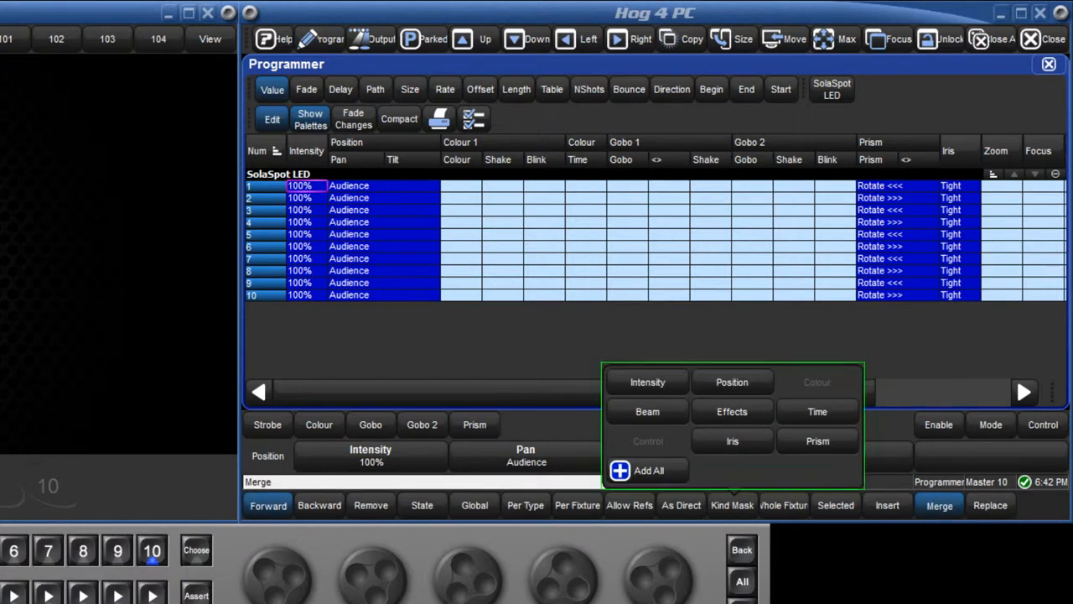
click(647, 381)
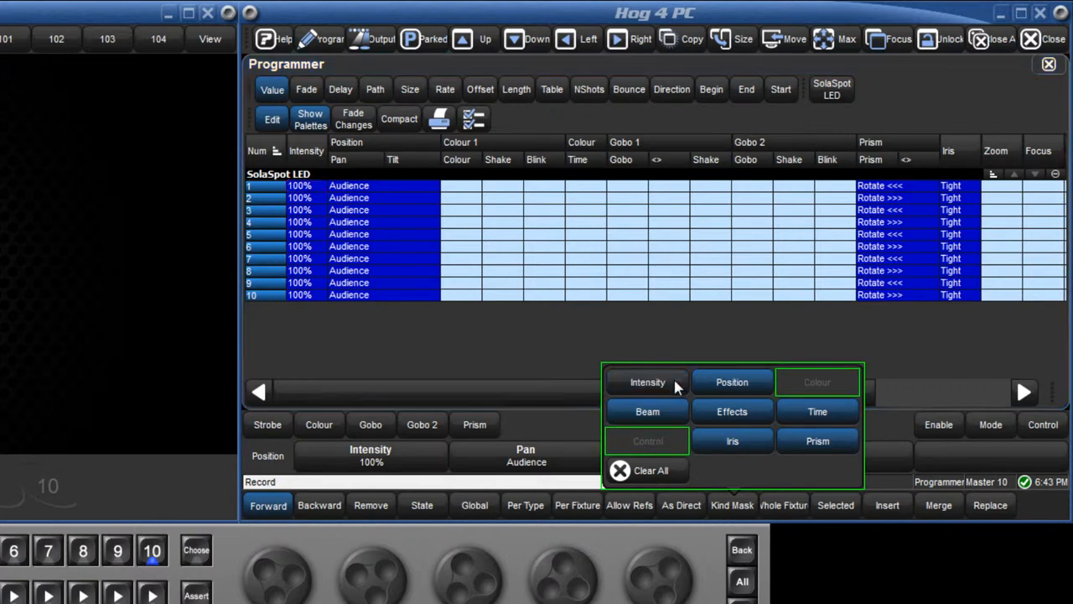
mouse_move(732, 440)
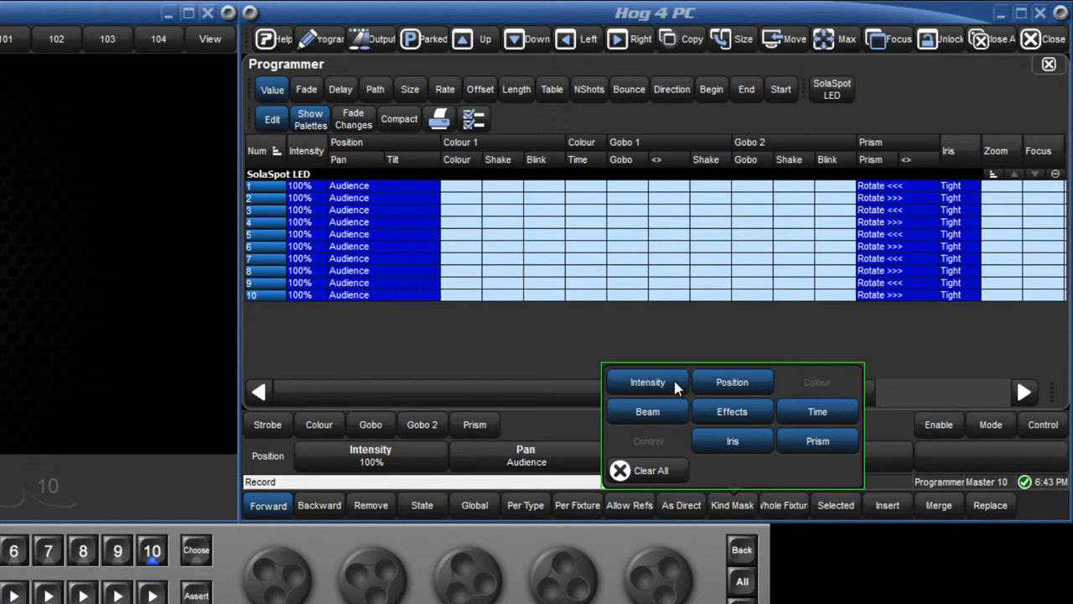
mouse_move(670, 471)
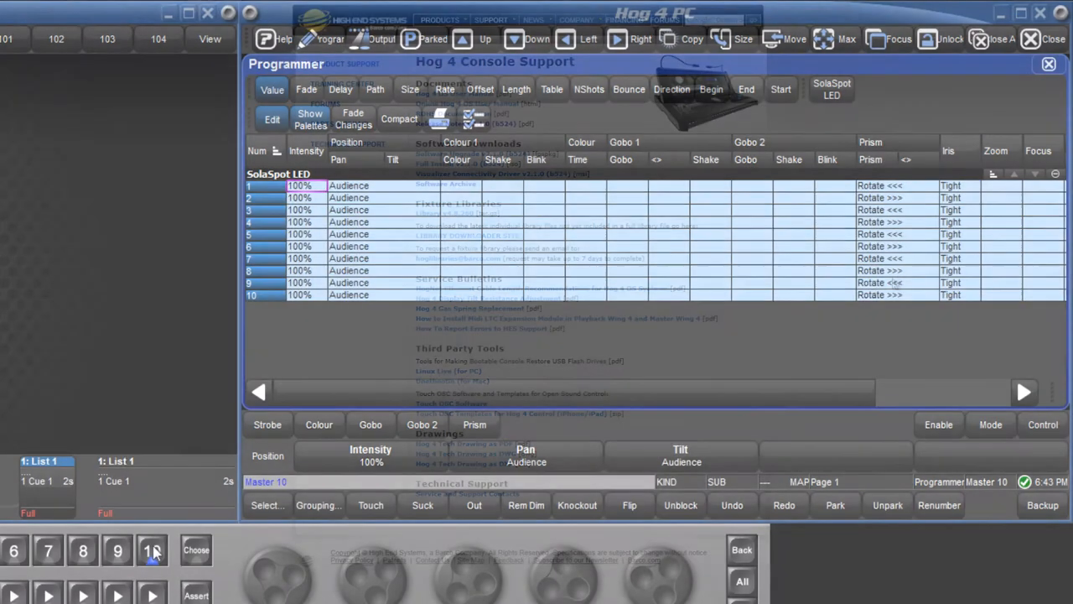
- View the v2.1.0 release notes, then the archive of older software versions
click(1048, 64)
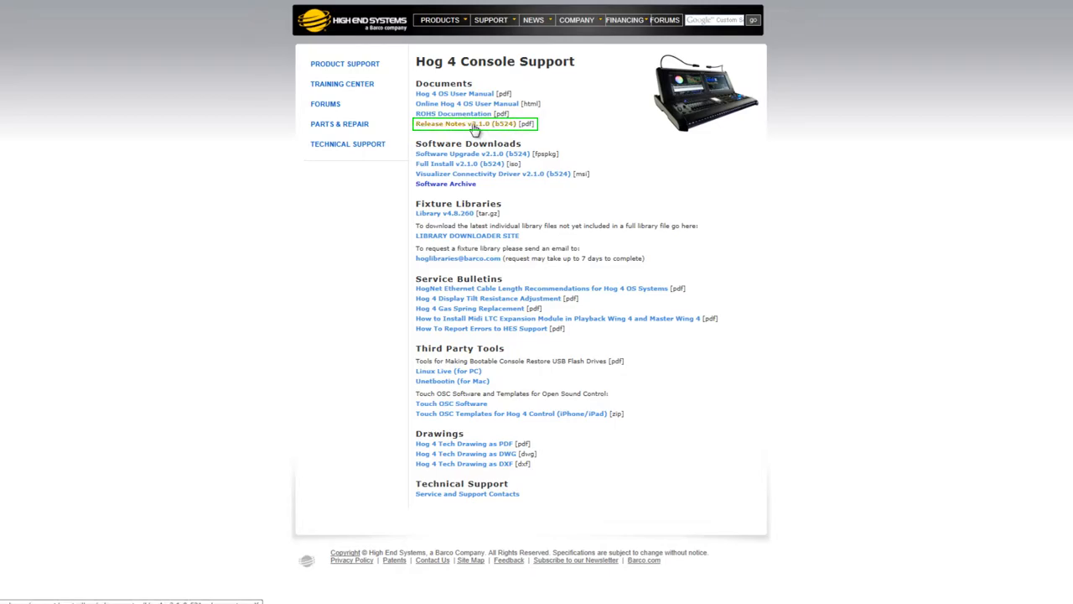
click(466, 123)
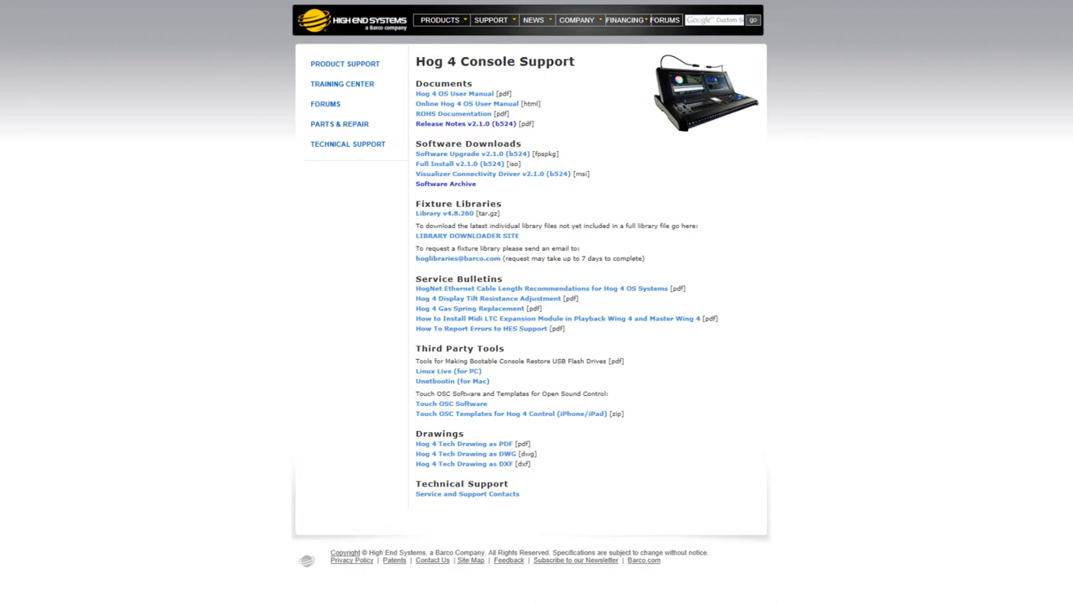
mouse_move(402, 197)
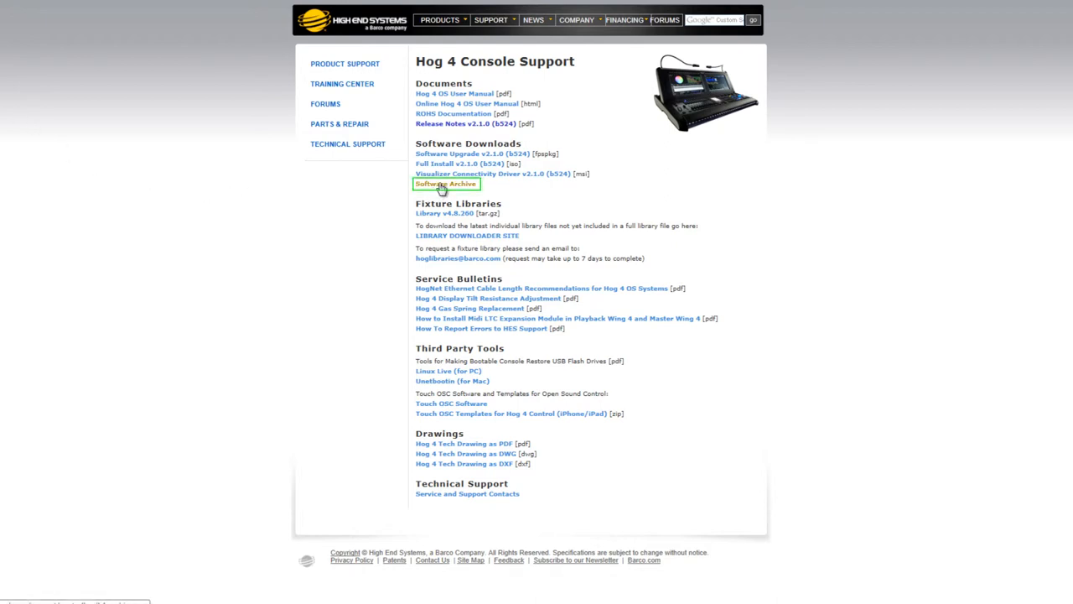
click(445, 184)
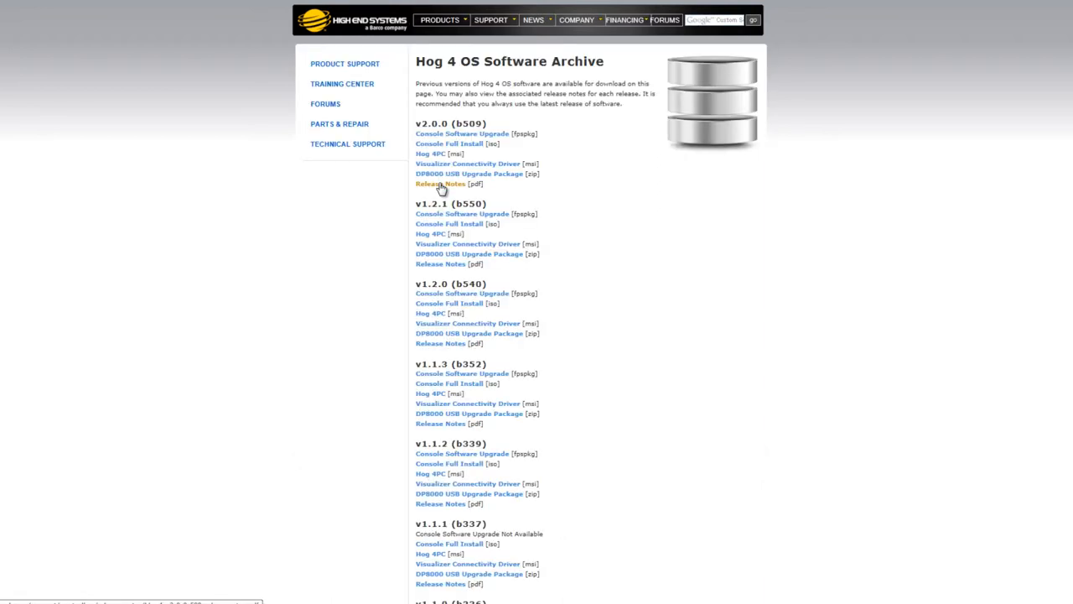
mouse_move(356, 39)
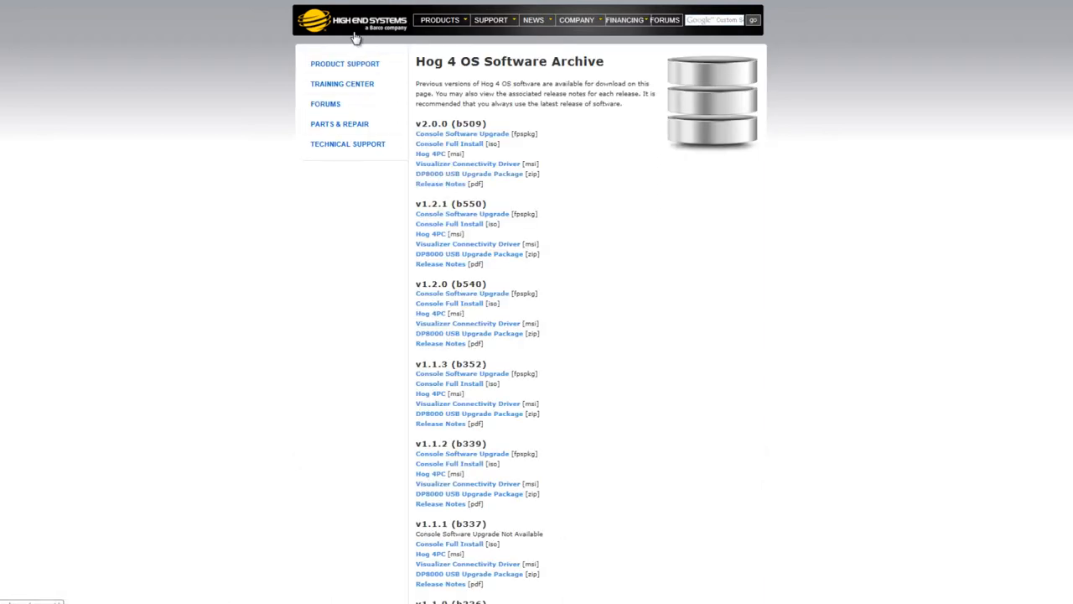
- From the home page, open Hog 4 Training Videos and scroll to Video 16: Upgrading Software
click(353, 20)
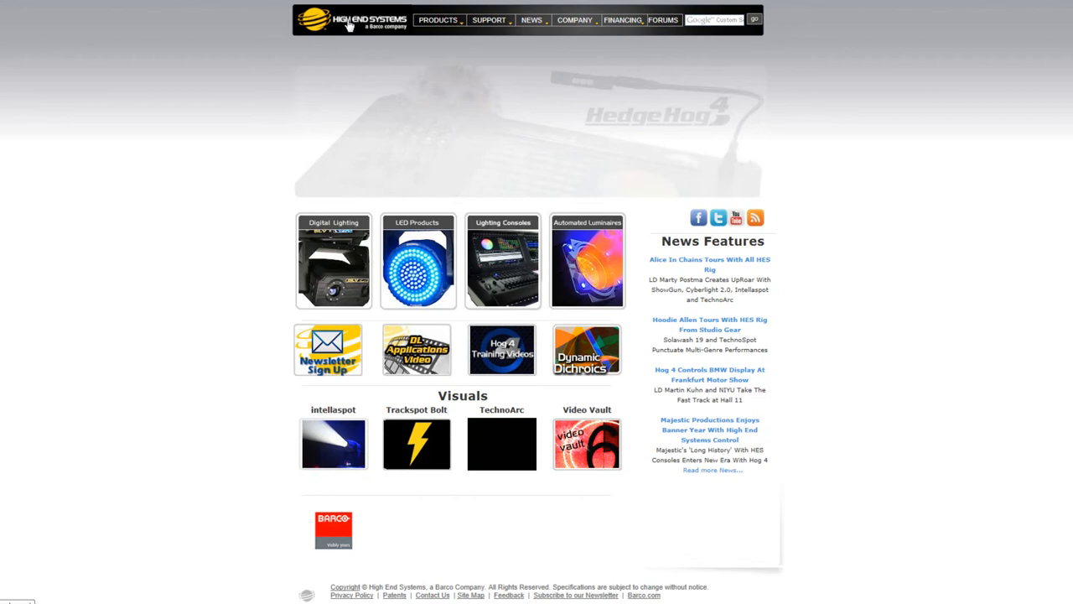
click(502, 350)
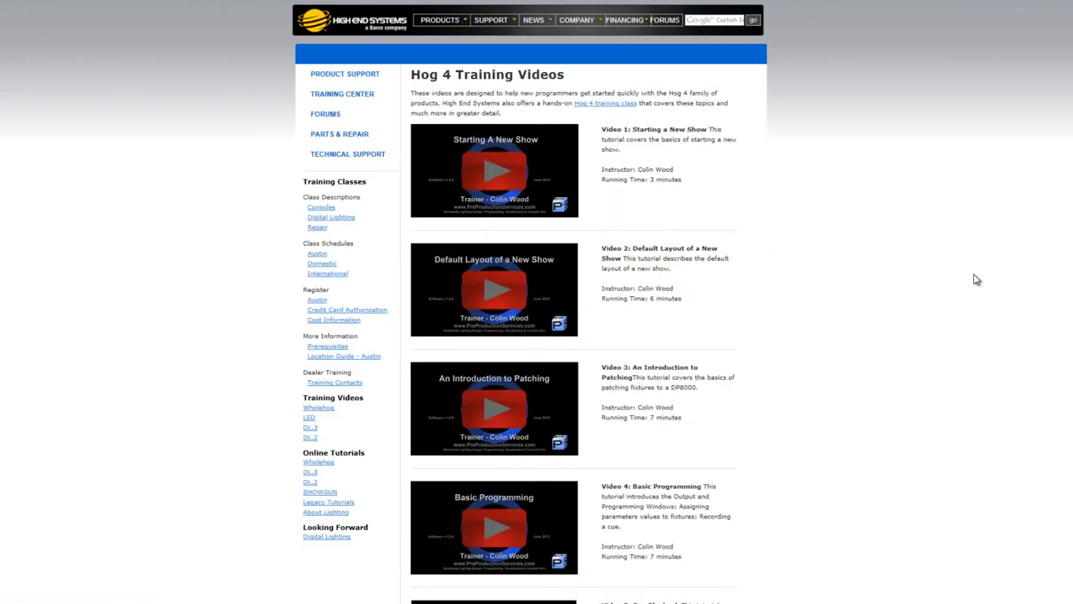
scroll(down, 3)
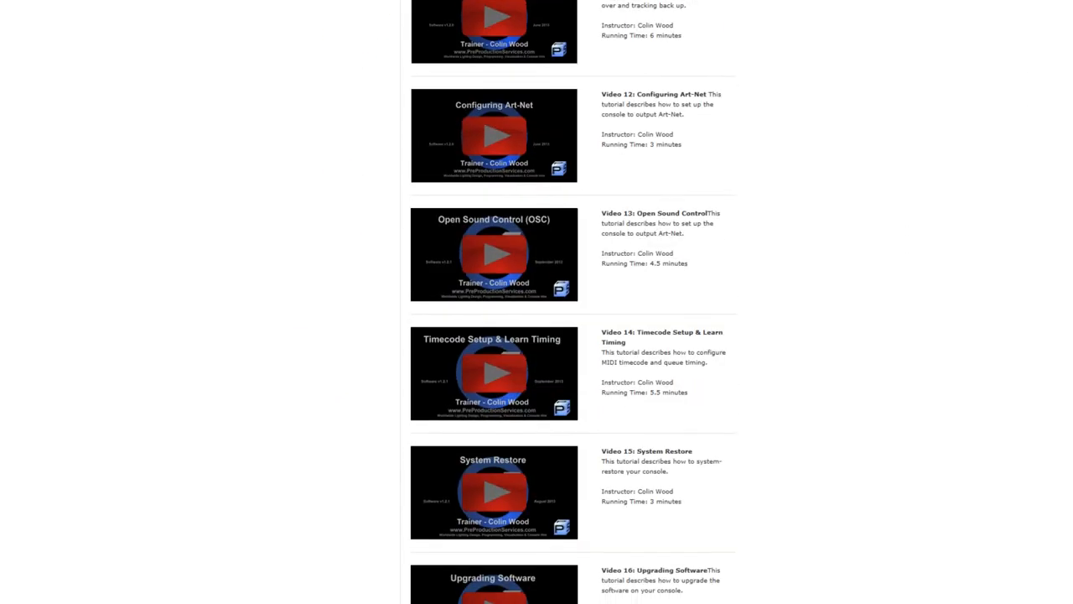
scroll(down, 3)
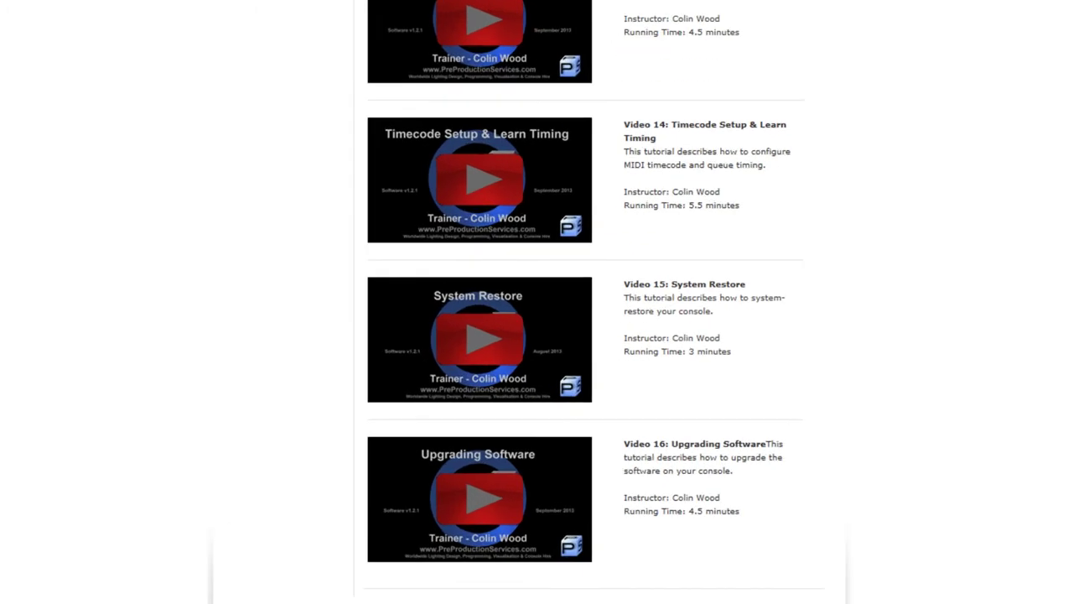